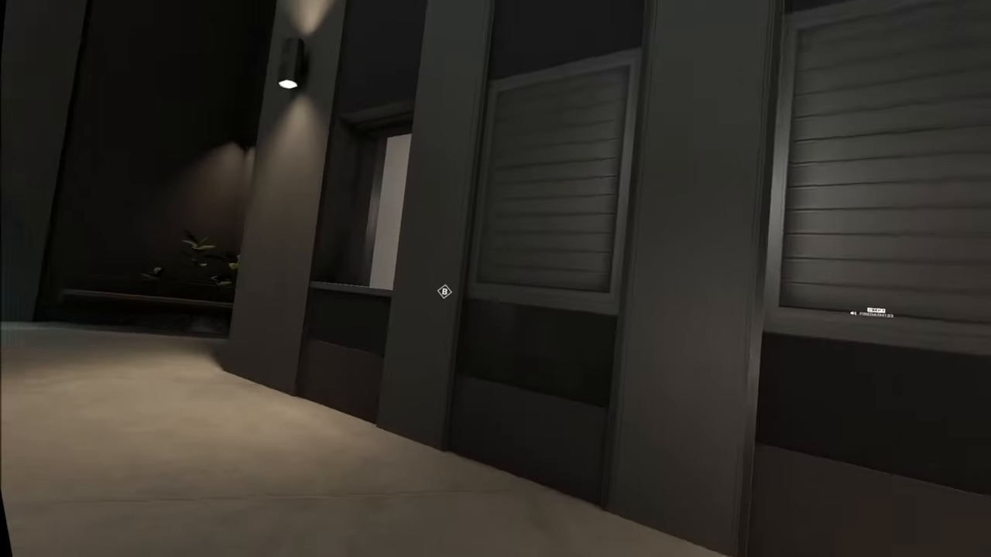
{"action": "mouse_move", "coordinate": [496, 279]}
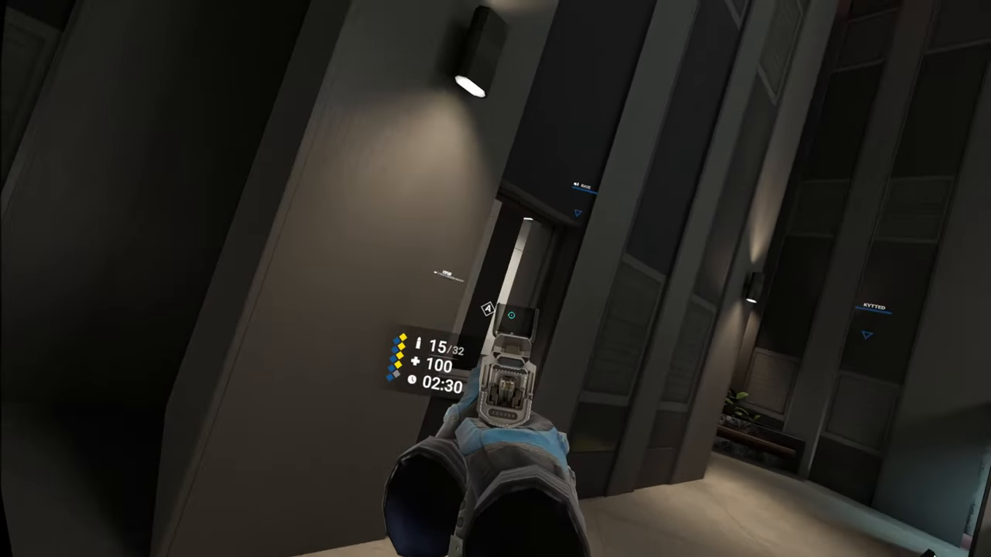
{"action": "mouse_move", "coordinate": [496, 279]}
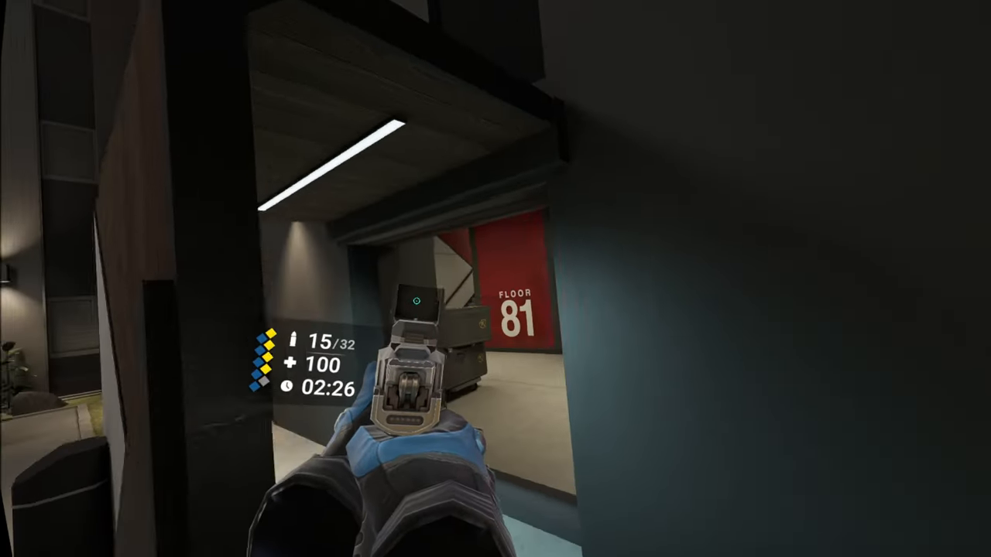
{"action": "mouse_move", "coordinate": [496, 279]}
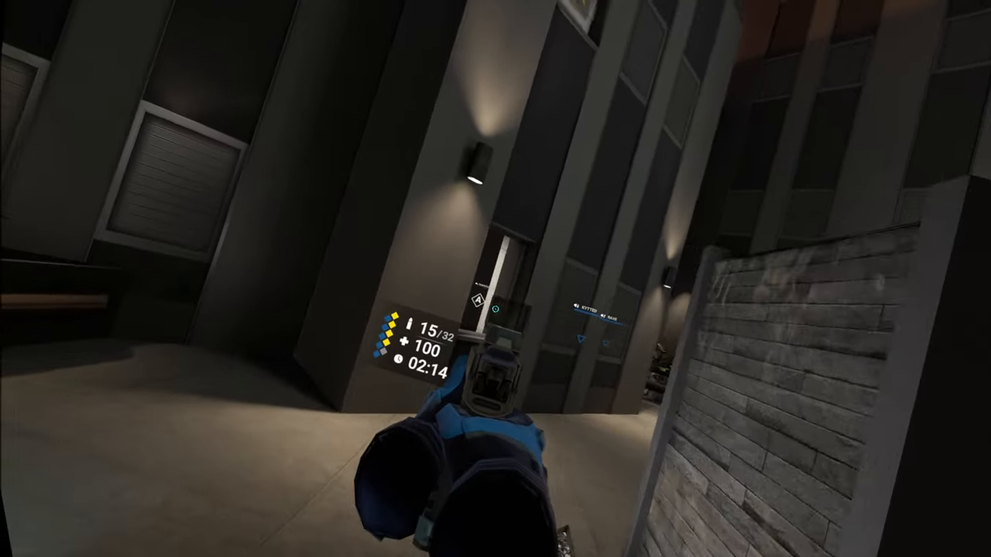
{"action": "mouse_move", "coordinate": [495, 279]}
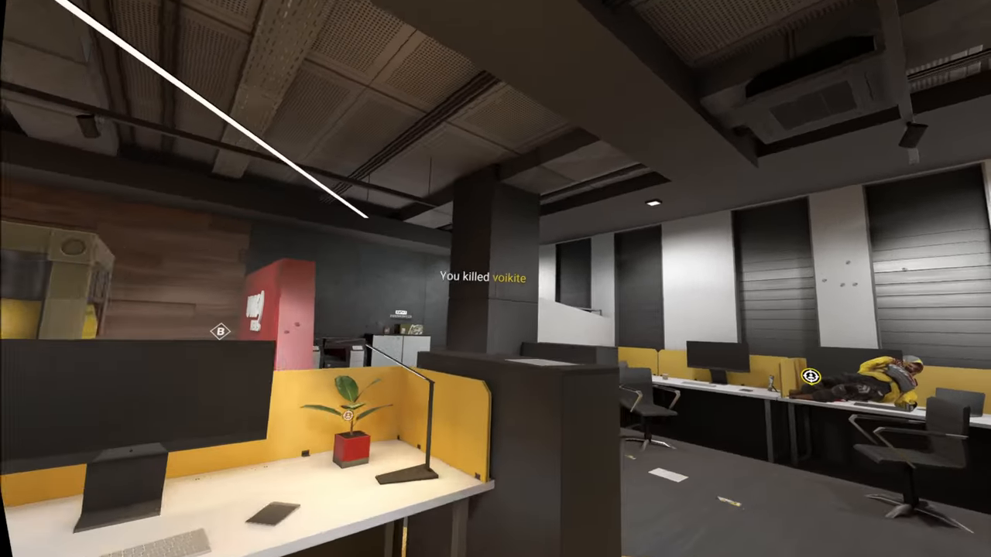
{"action": "mouse_move", "coordinate": [697, 279]}
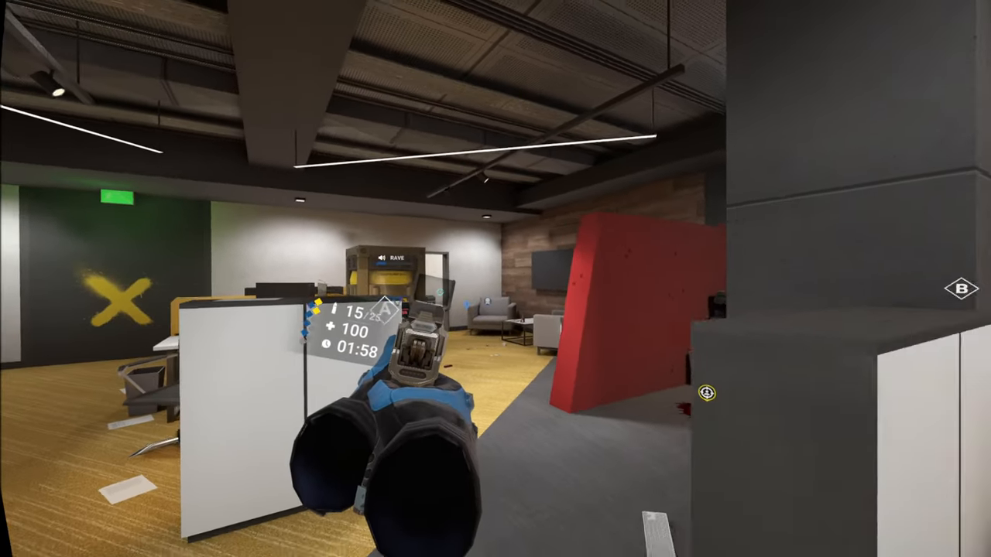
{"action": "mouse_move", "coordinate": [496, 279]}
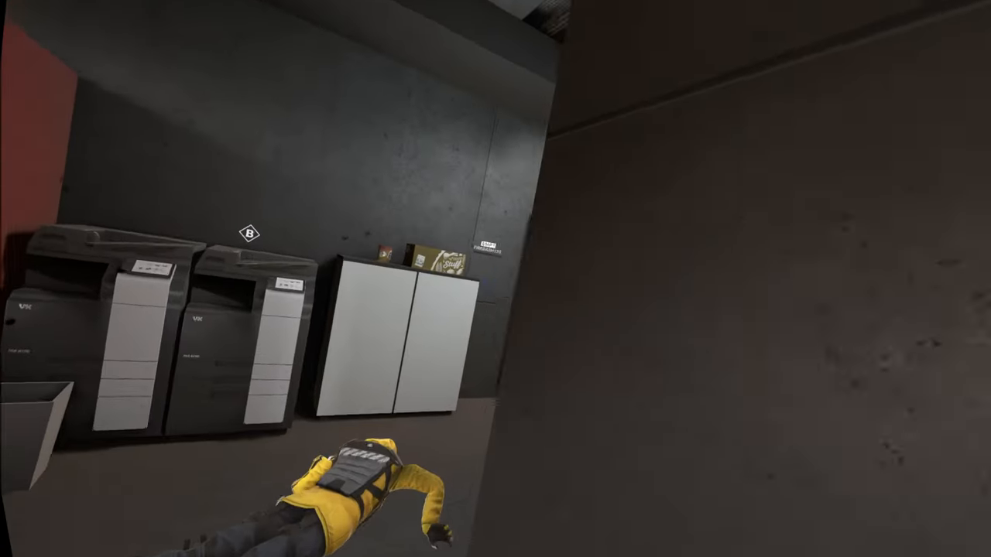